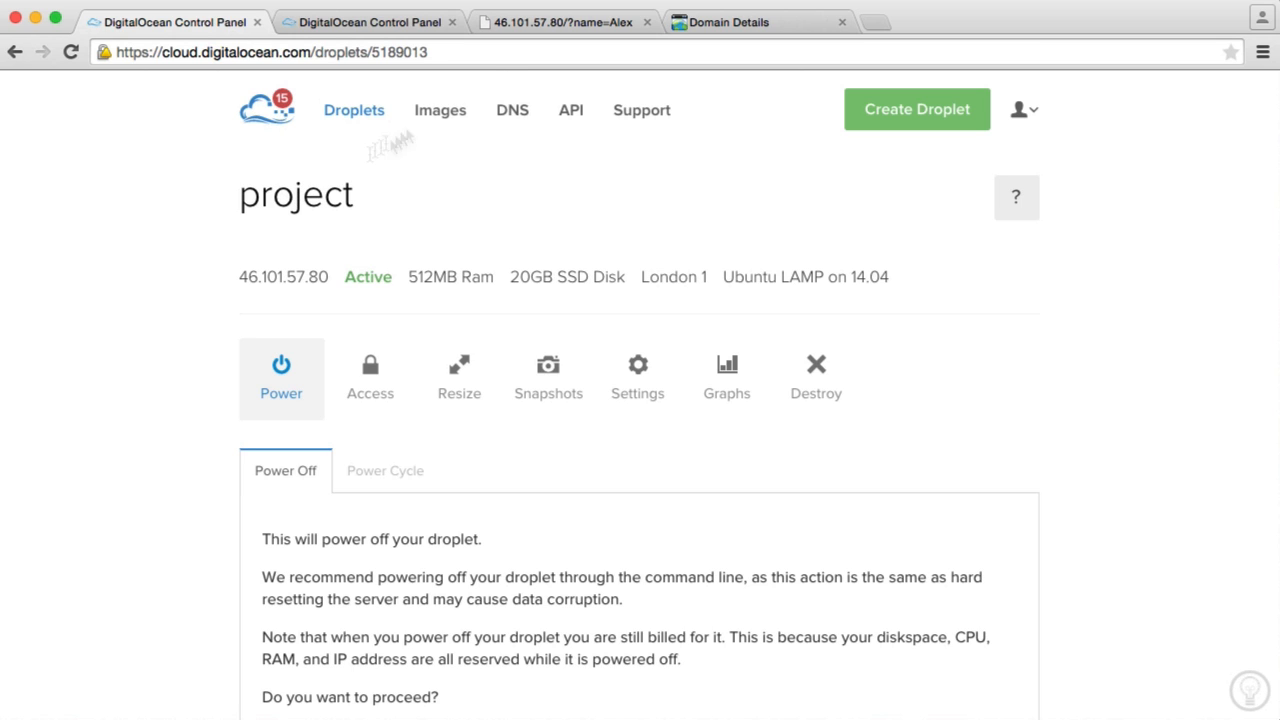
Review the site served from the droplet IP and the GoDaddy details for ITSMEALEX.COM.
{"action": "left_click", "coordinate": [564, 22]}
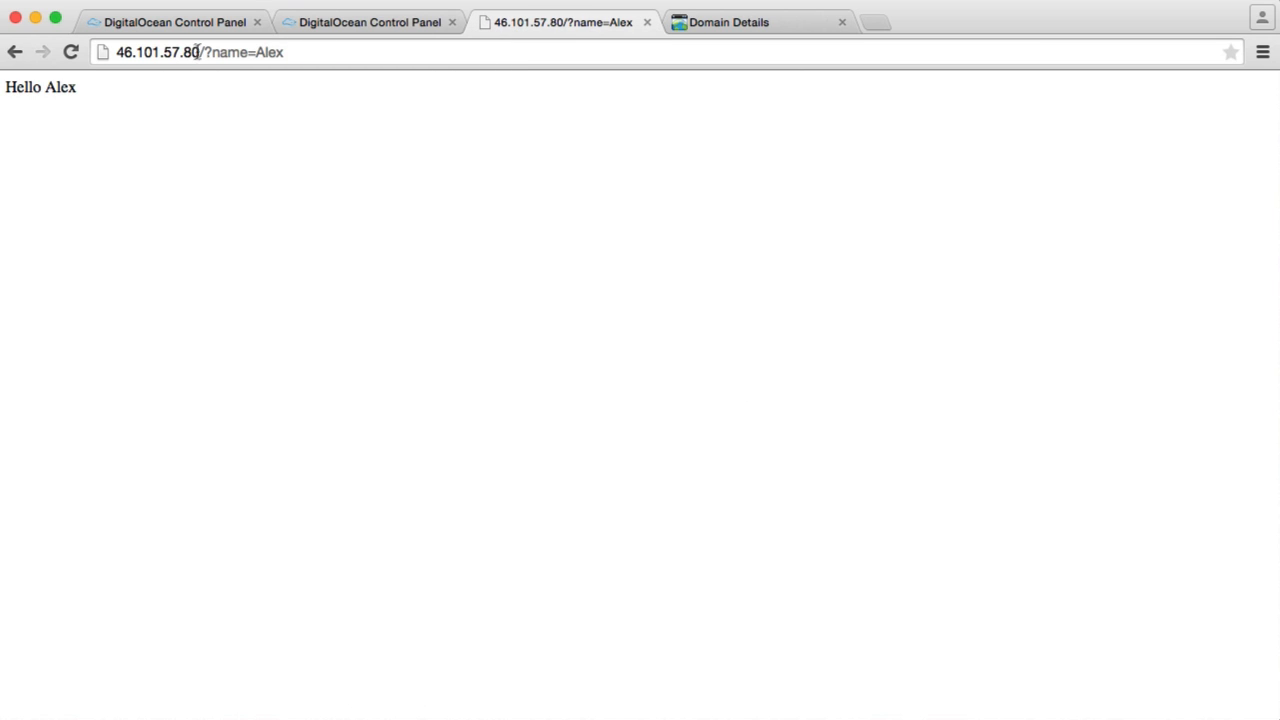
{"action": "mouse_move", "coordinate": [308, 172]}
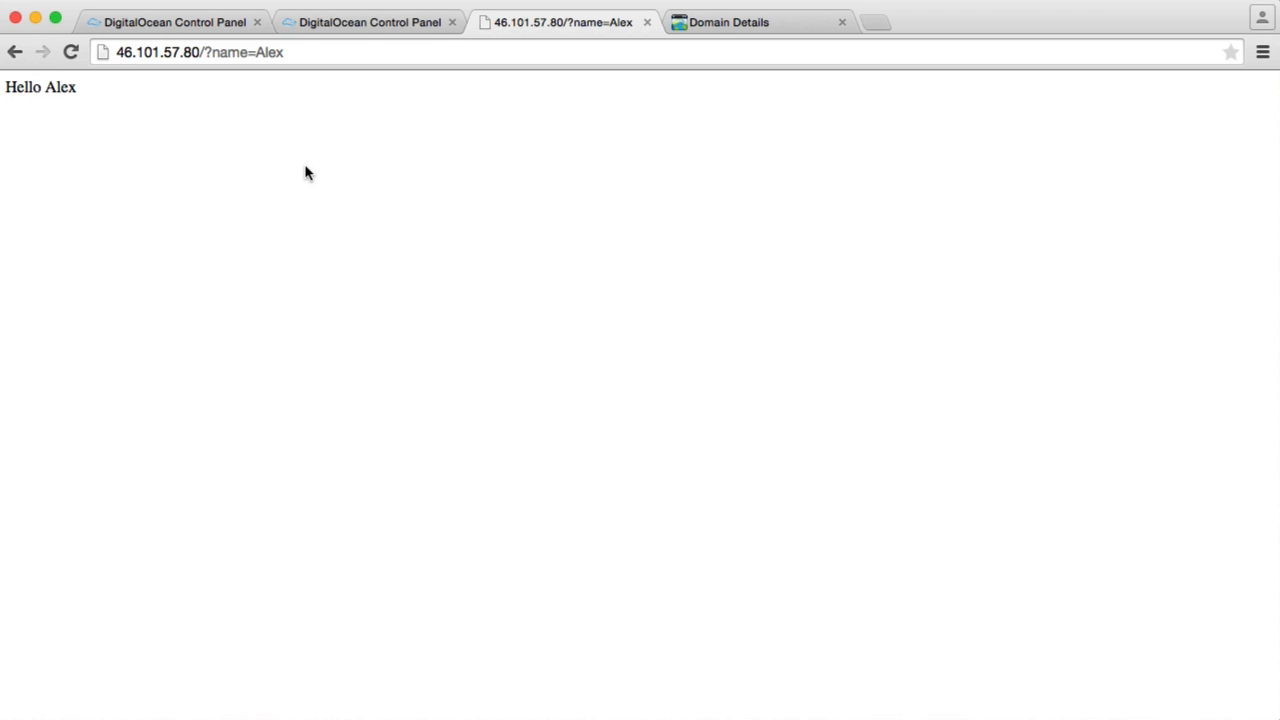
{"action": "mouse_move", "coordinate": [332, 176]}
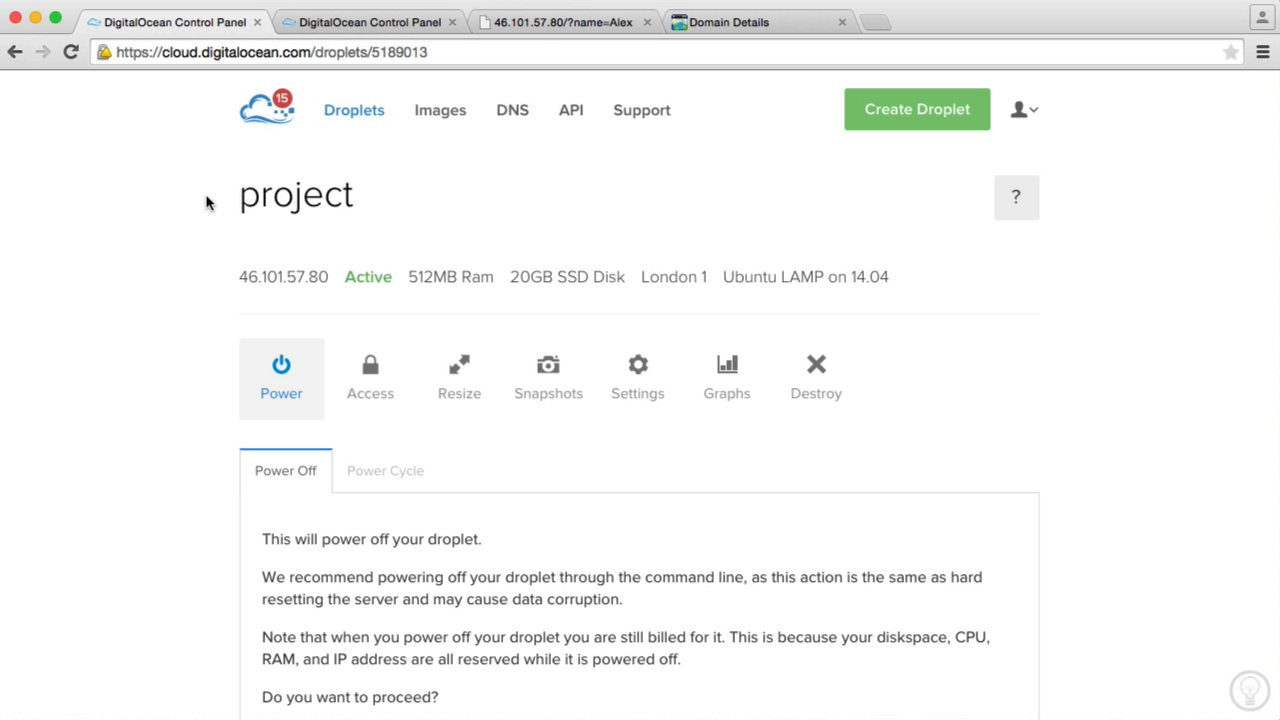
{"action": "left_click", "coordinate": [756, 22]}
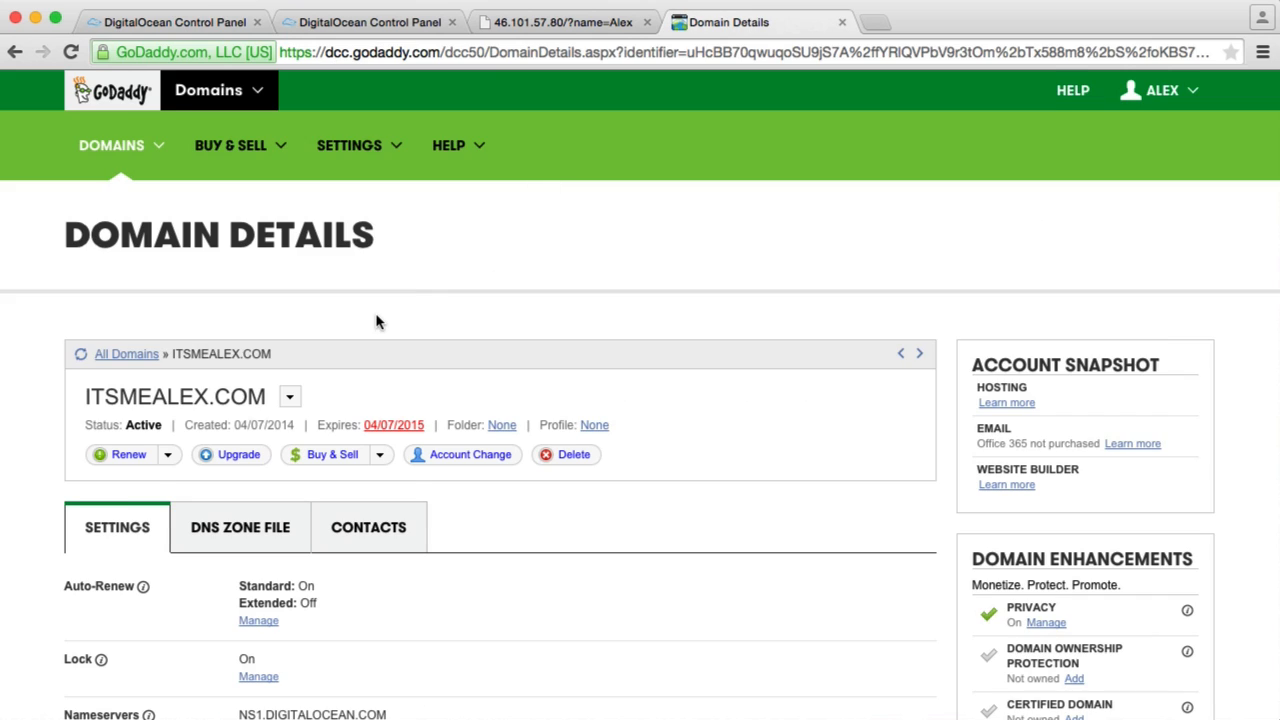
{"action": "double_click", "coordinate": [174, 396]}
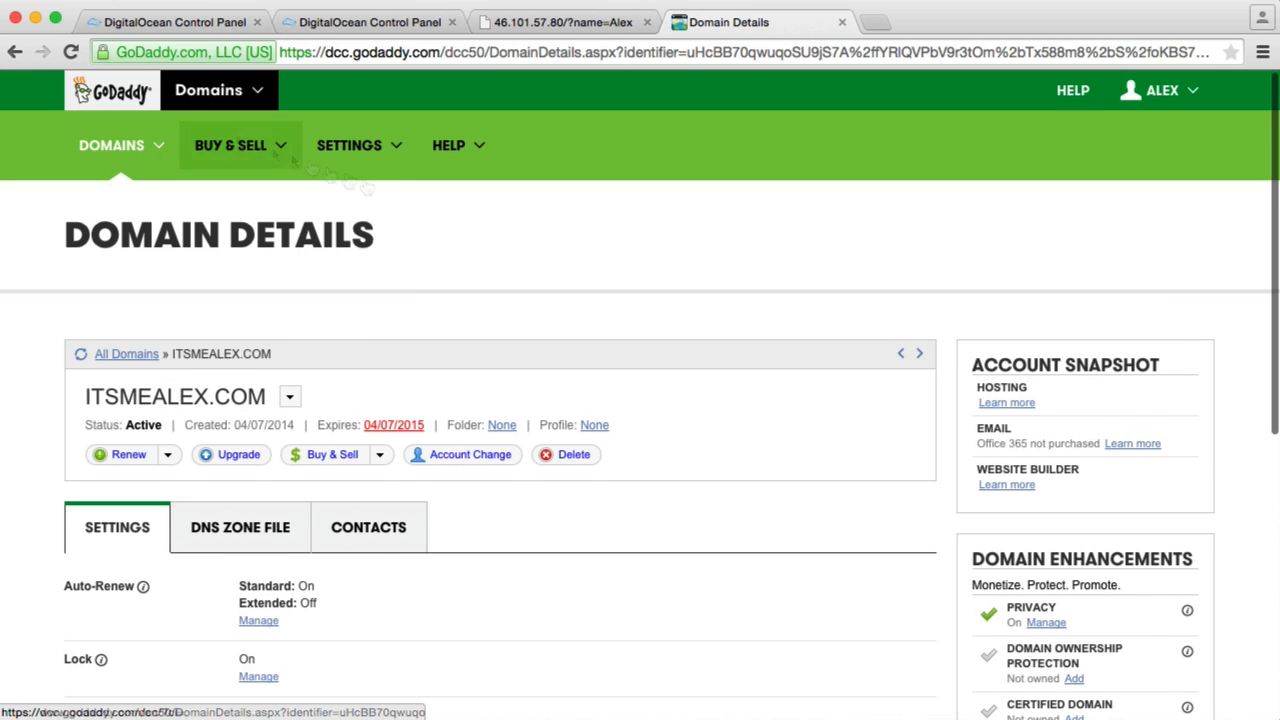
{"action": "mouse_move", "coordinate": [688, 302]}
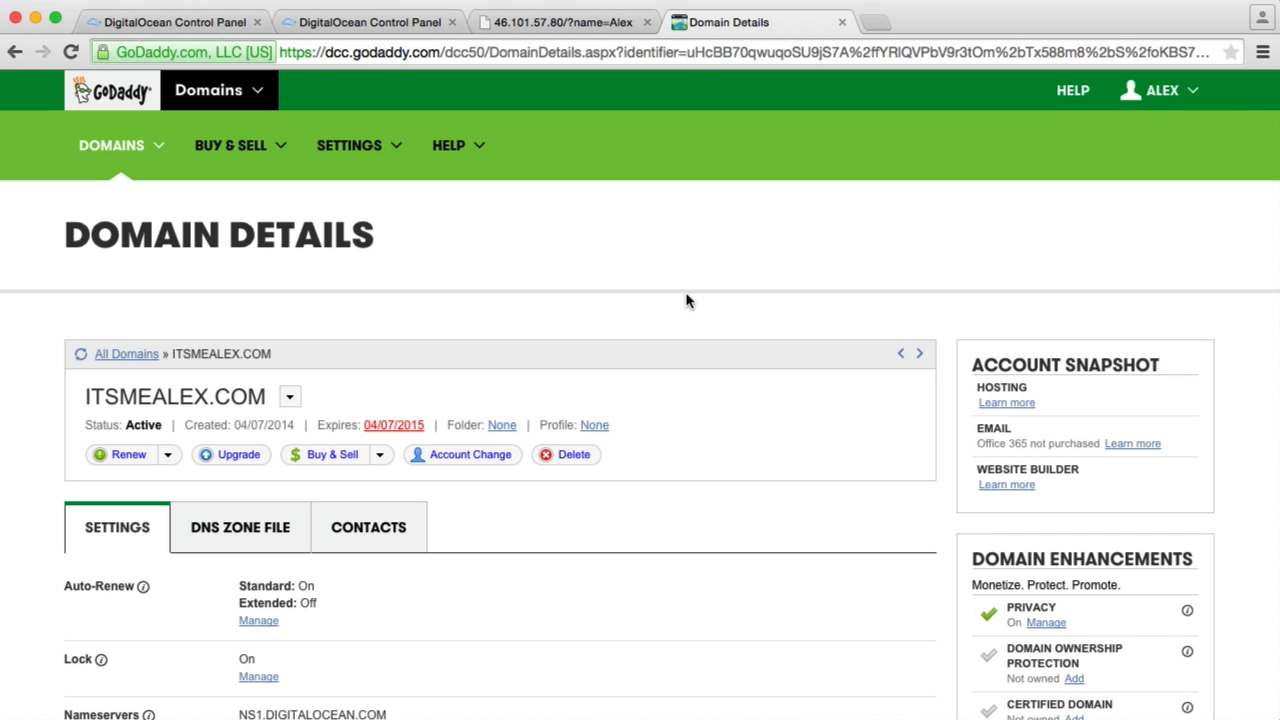
{"action": "mouse_move", "coordinate": [560, 284]}
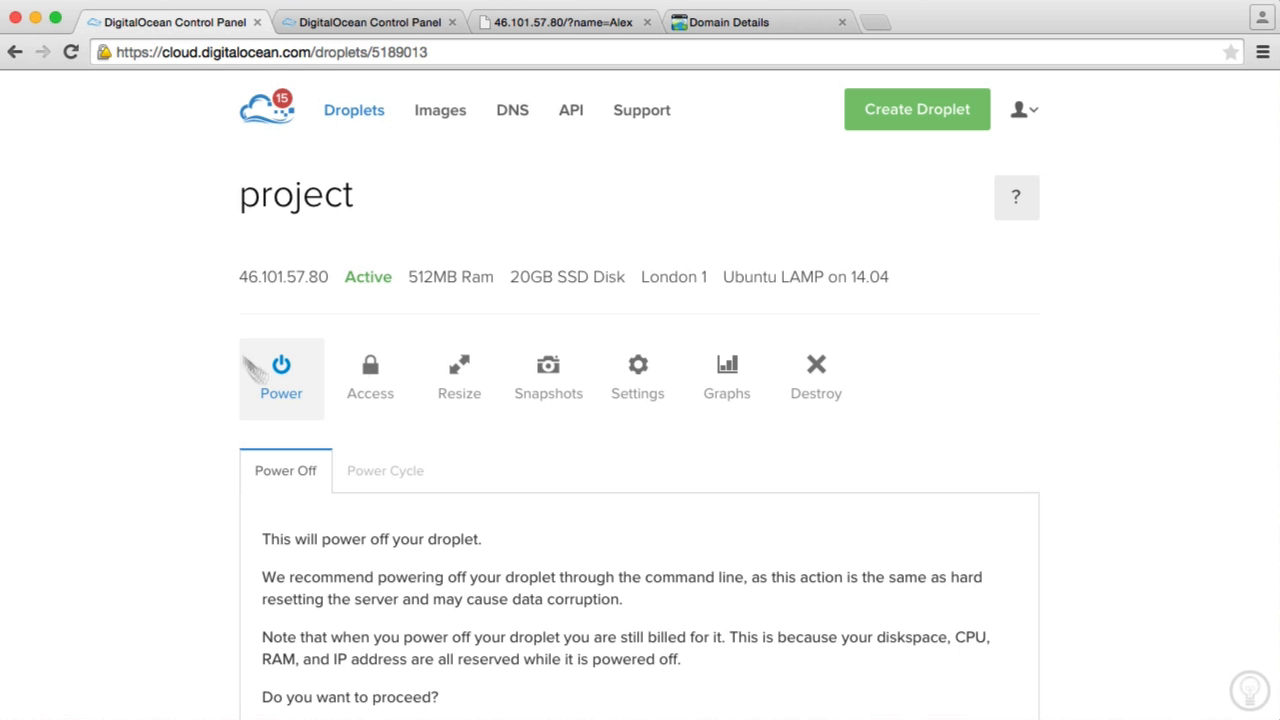
{"action": "mouse_move", "coordinate": [236, 252]}
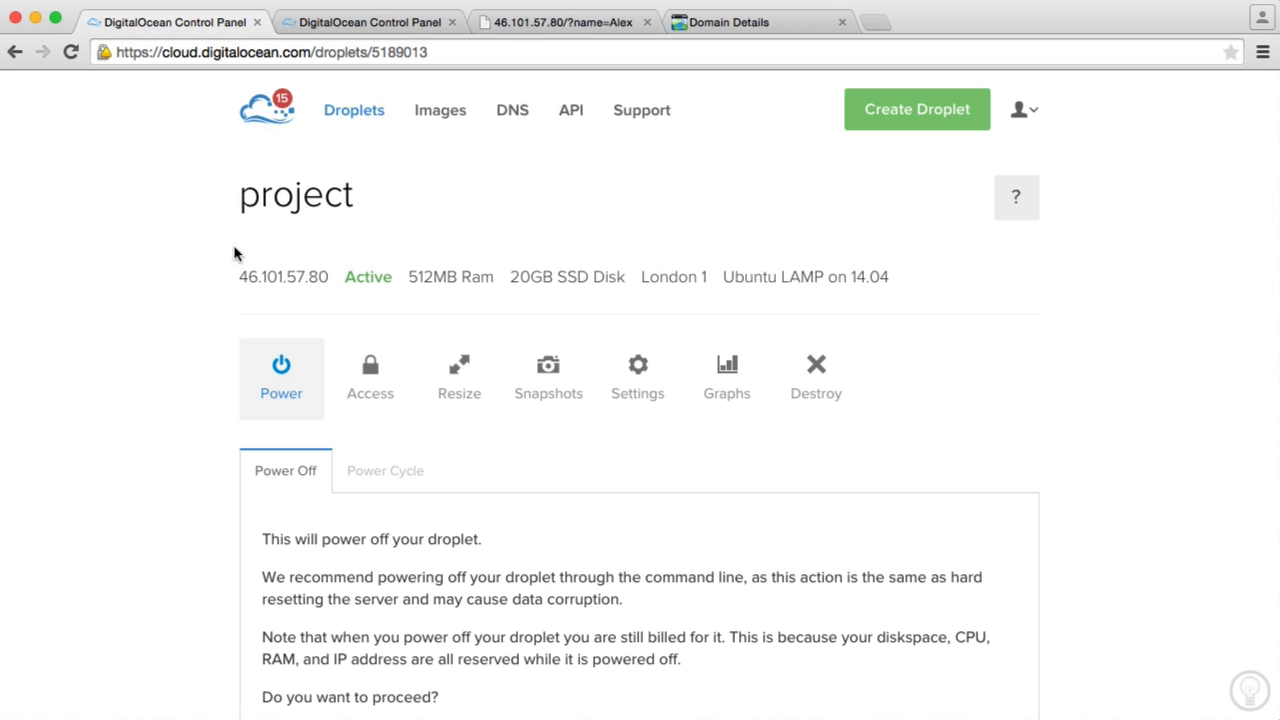
{"action": "mouse_move", "coordinate": [512, 110]}
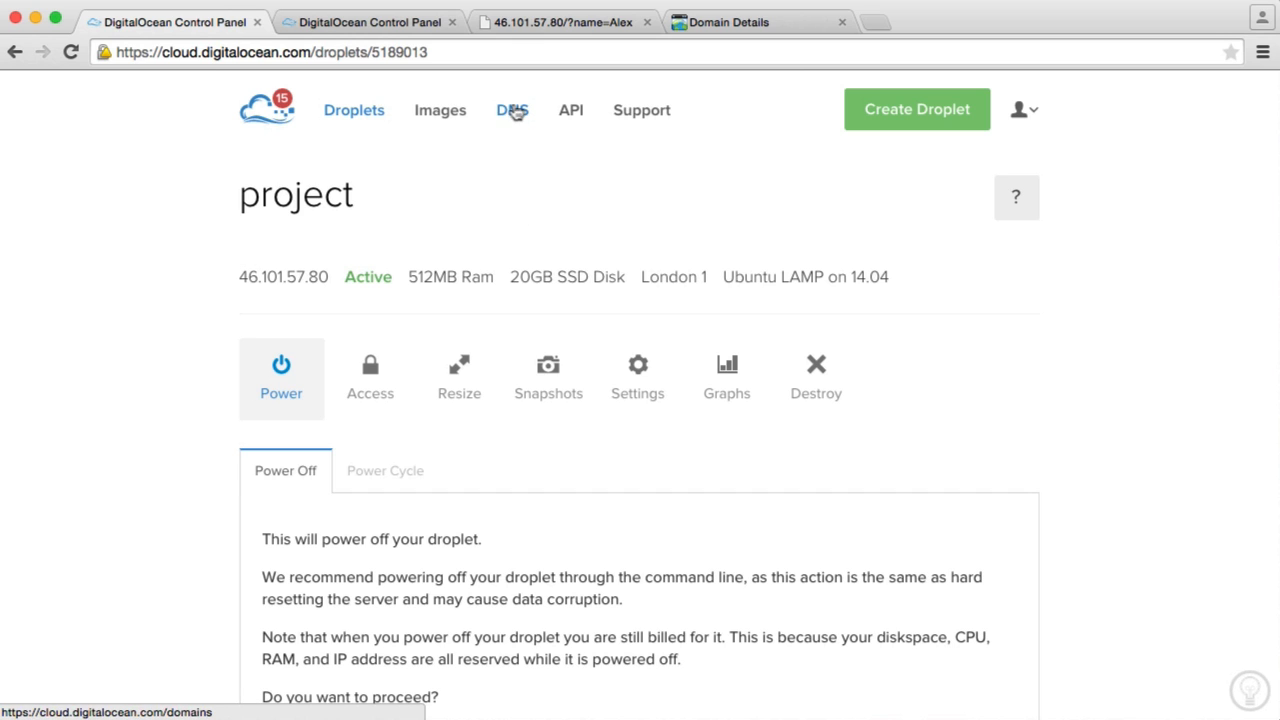
{"action": "mouse_move", "coordinate": [518, 140]}
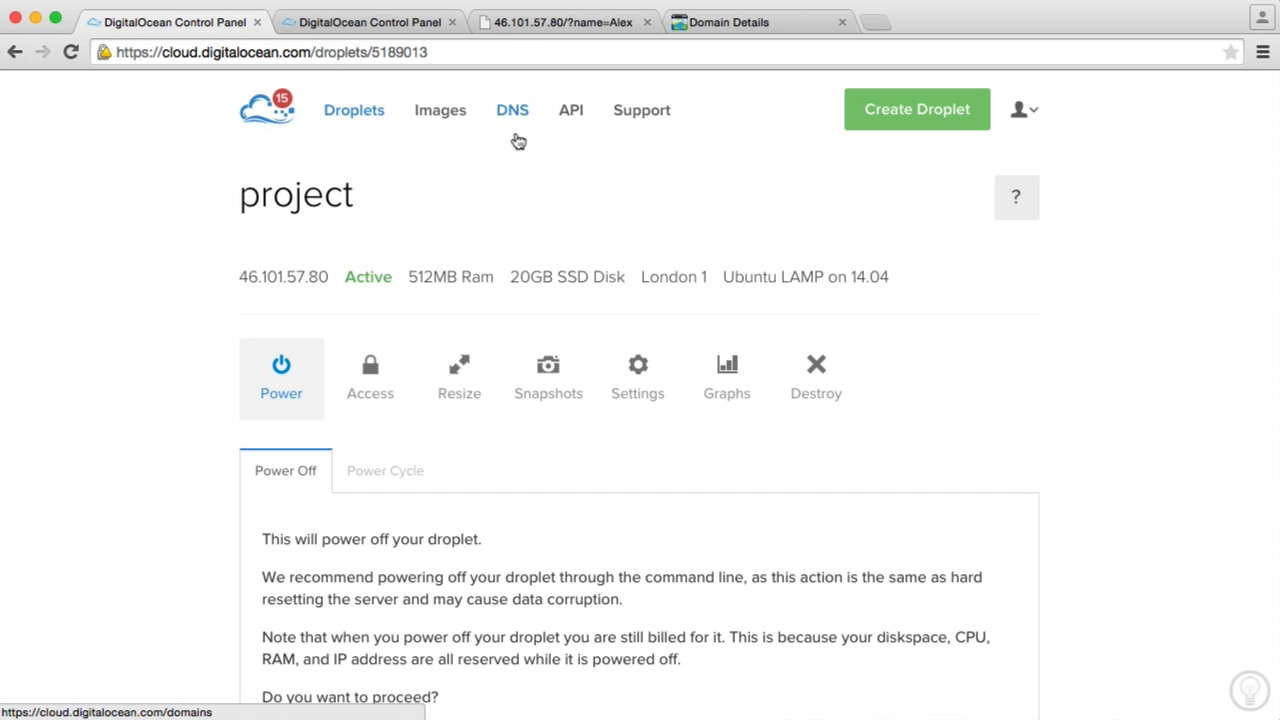
On the DNS page, enter itsmealex.com as the new domain in the Add a Domain form.
{"action": "left_click", "coordinate": [512, 110]}
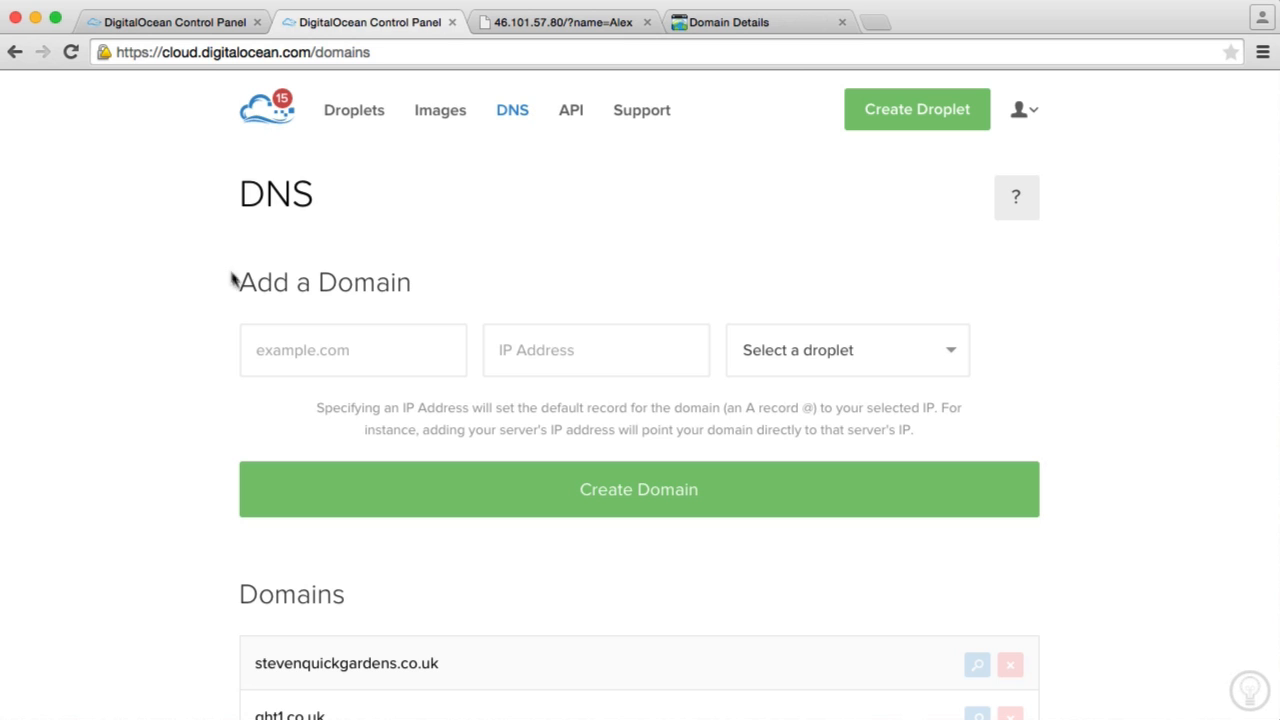
{"action": "double_click", "coordinate": [324, 282]}
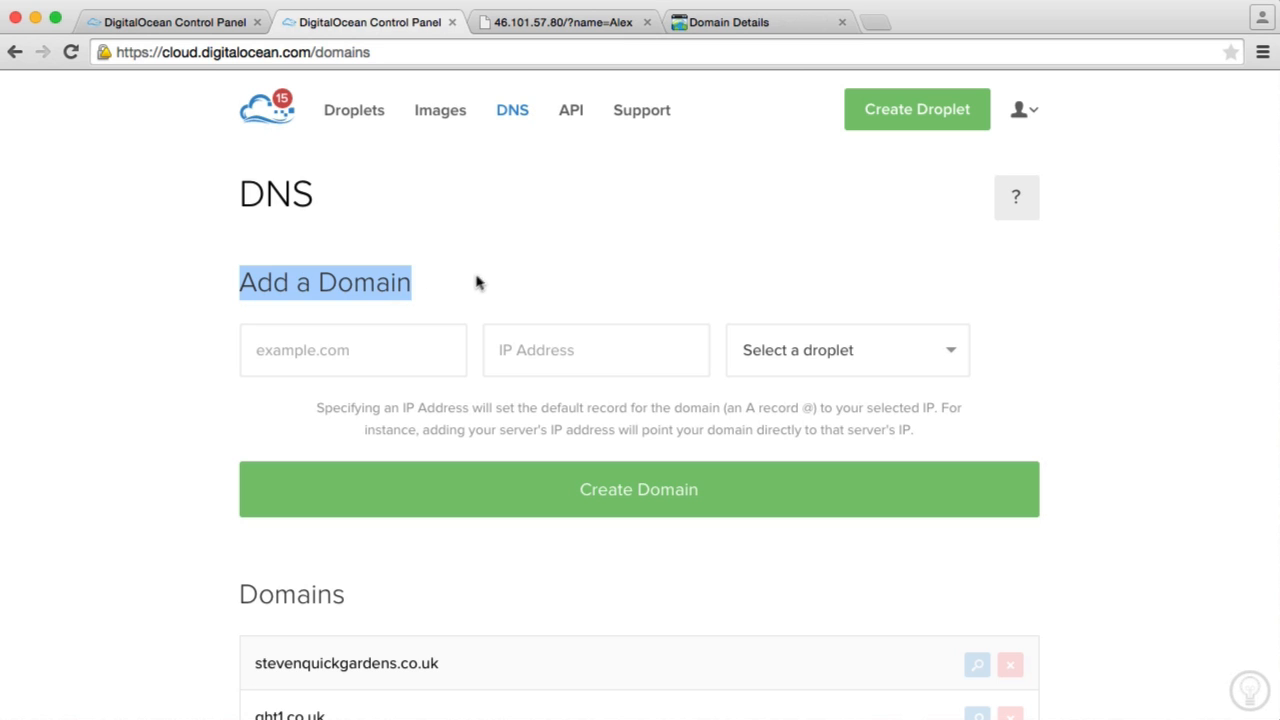
{"action": "mouse_move", "coordinate": [482, 292]}
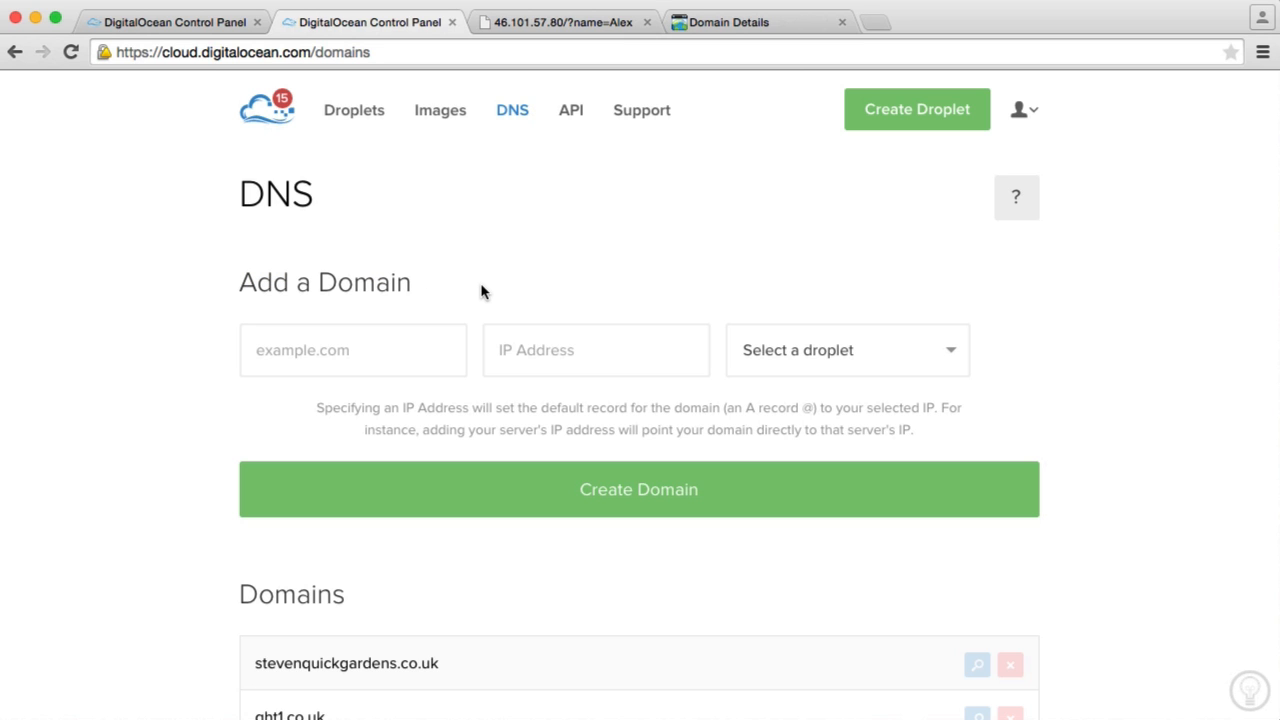
{"action": "mouse_move", "coordinate": [518, 300]}
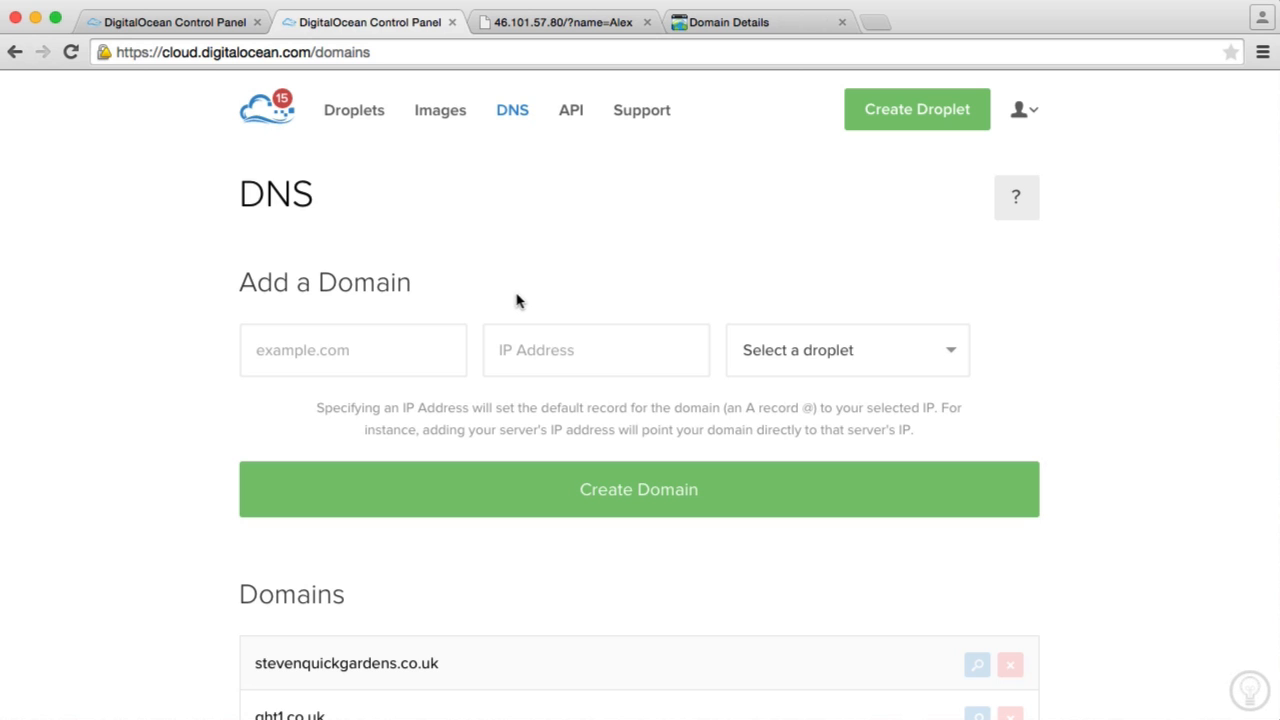
{"action": "left_click", "coordinate": [352, 350]}
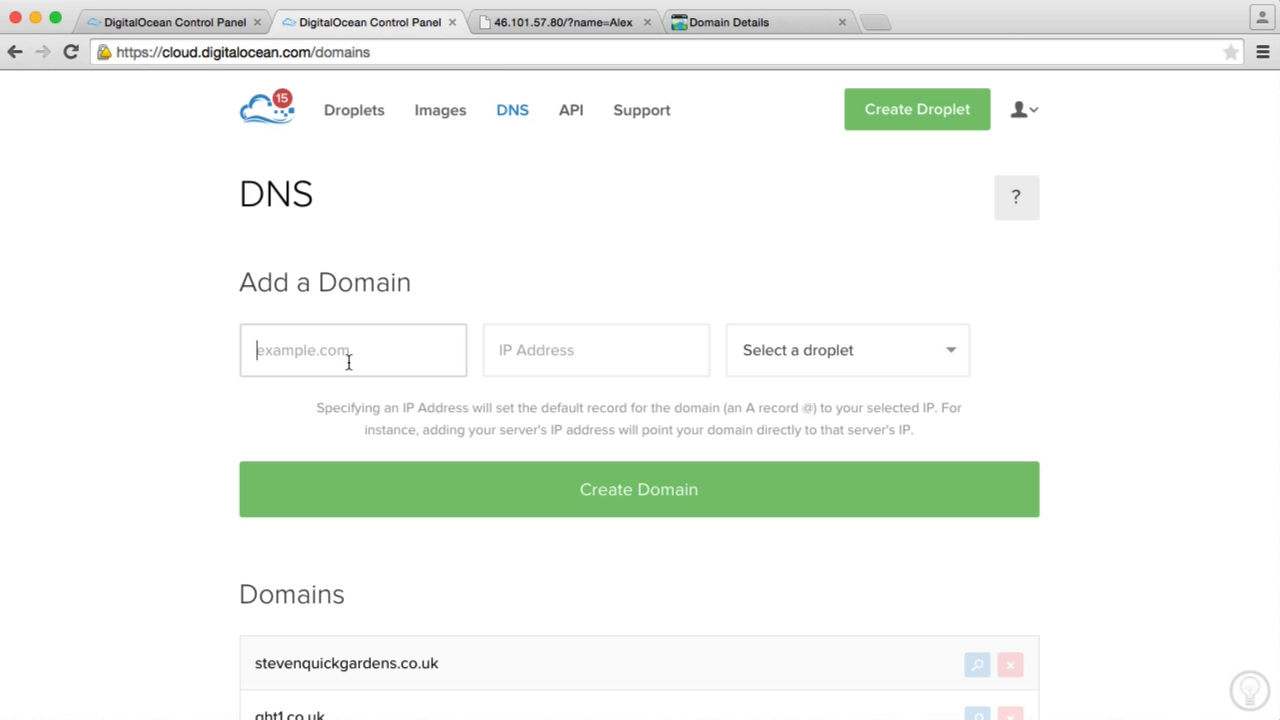
{"action": "left_click", "coordinate": [728, 22]}
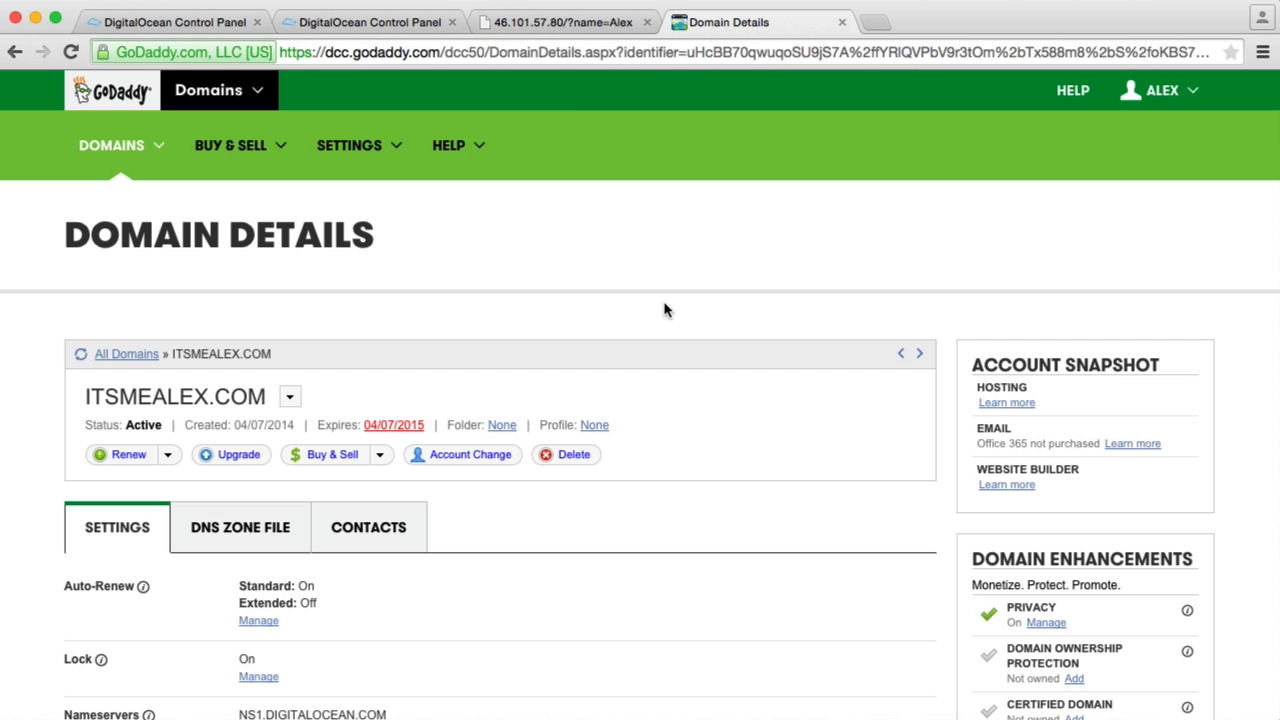
{"action": "mouse_move", "coordinate": [176, 22]}
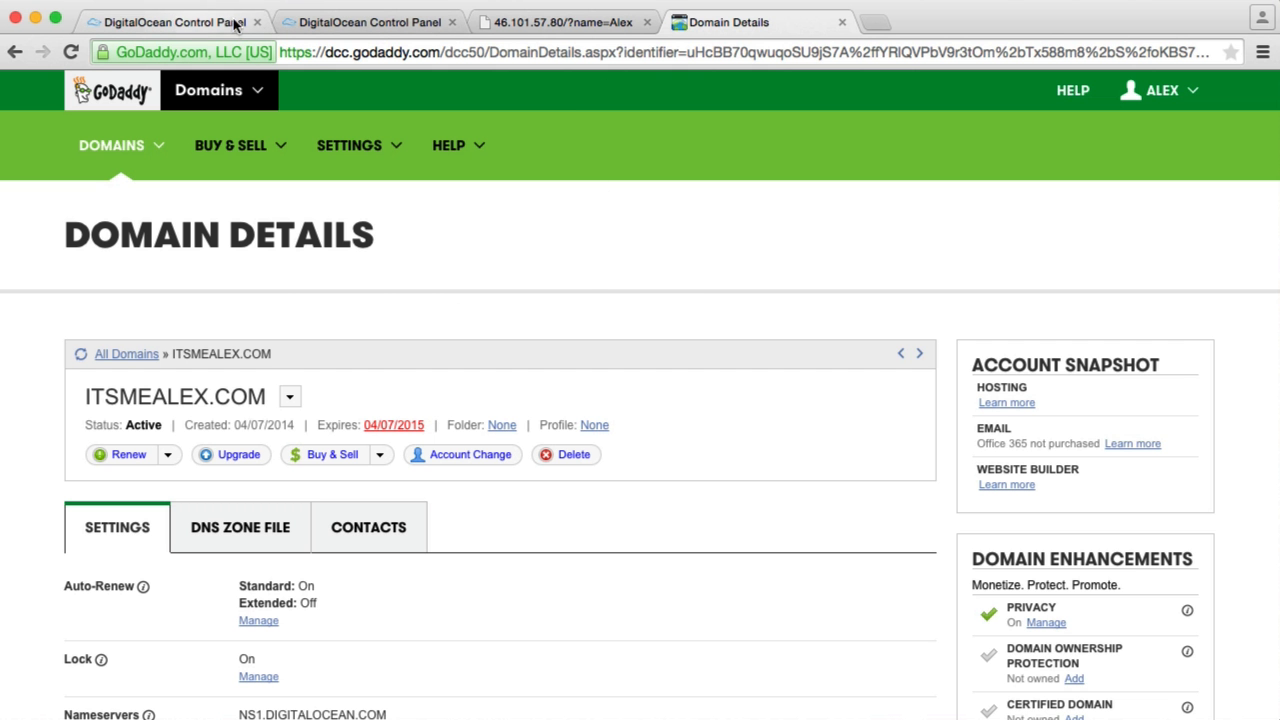
{"action": "left_click", "coordinate": [370, 22]}
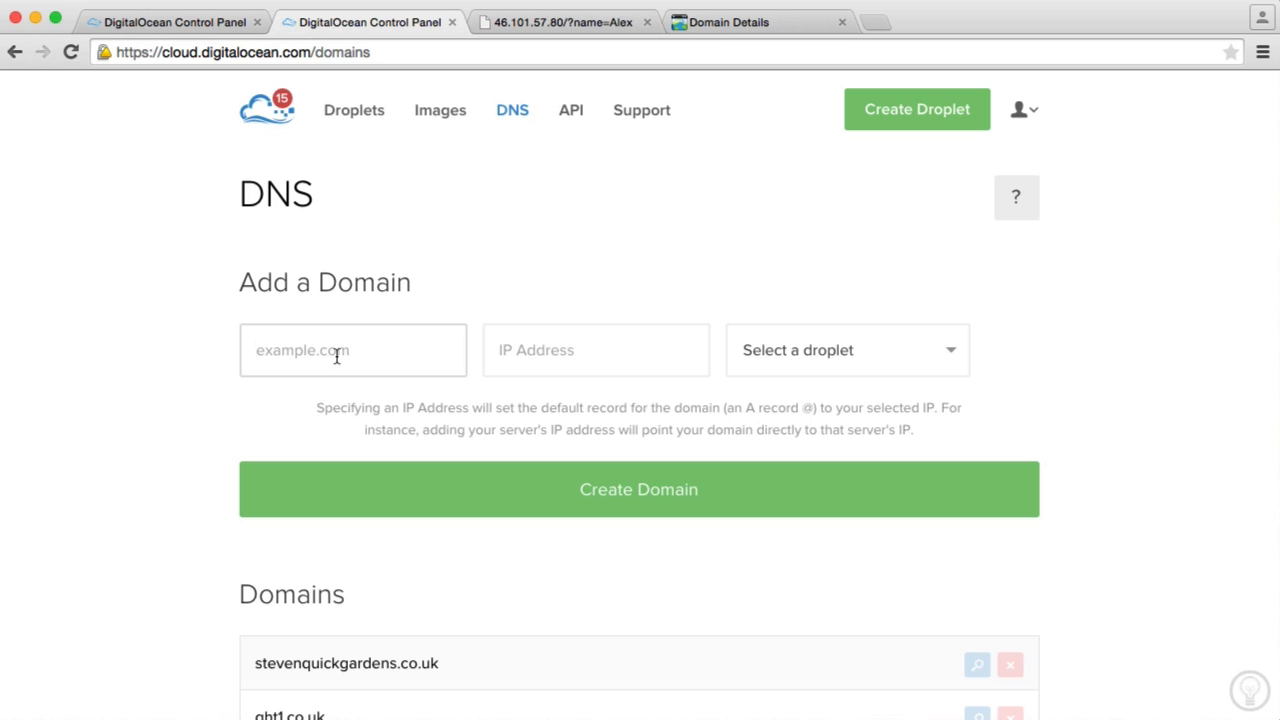
{"action": "type", "text": "itsmealex."}
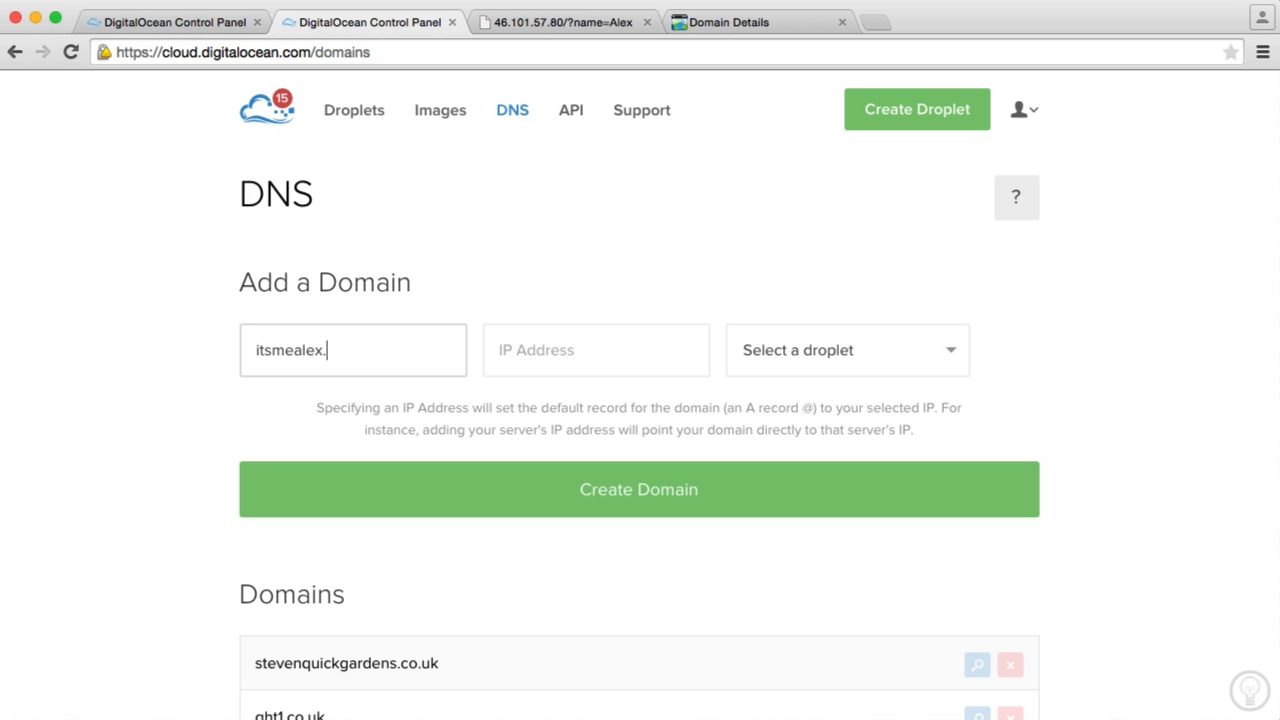
Point the domain at the droplet 'project' with IP 46.101.57.80.
{"action": "left_click", "coordinate": [846, 350]}
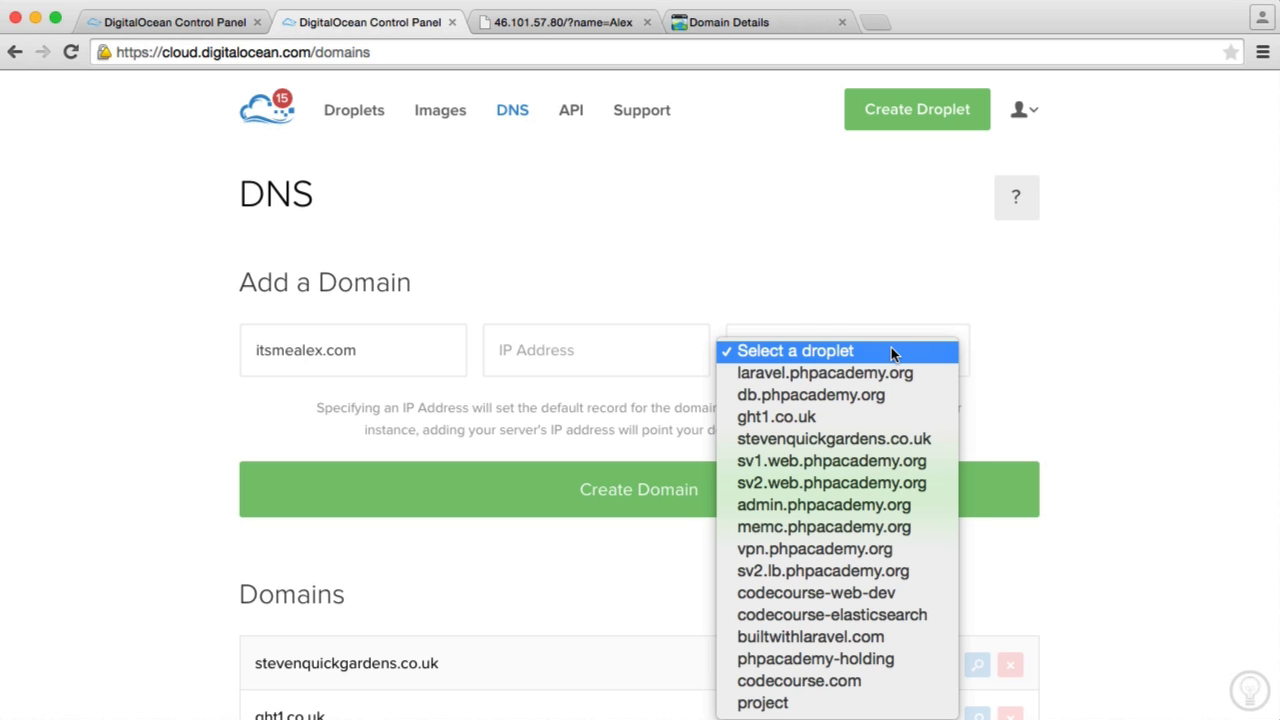
{"action": "left_click", "coordinate": [762, 702]}
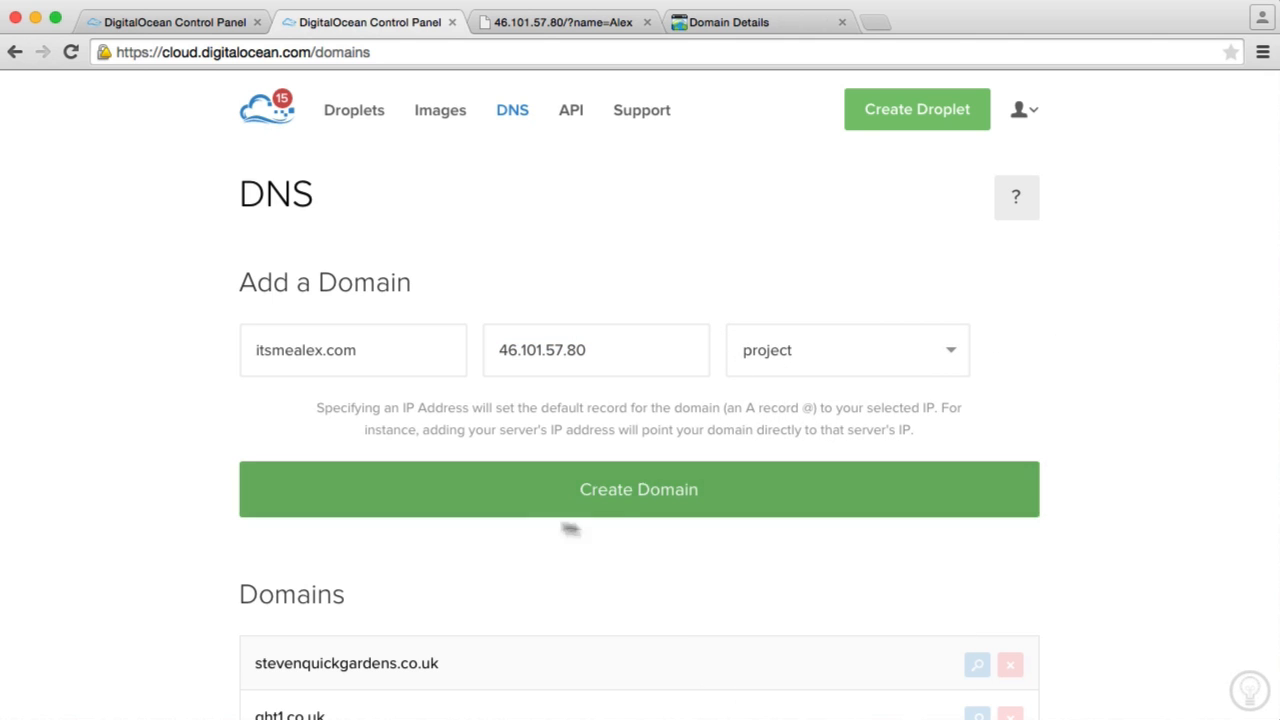
Create the itsmealex.com domain and confirm its root A record points to 46.101.57.80.
{"action": "left_click", "coordinate": [638, 488]}
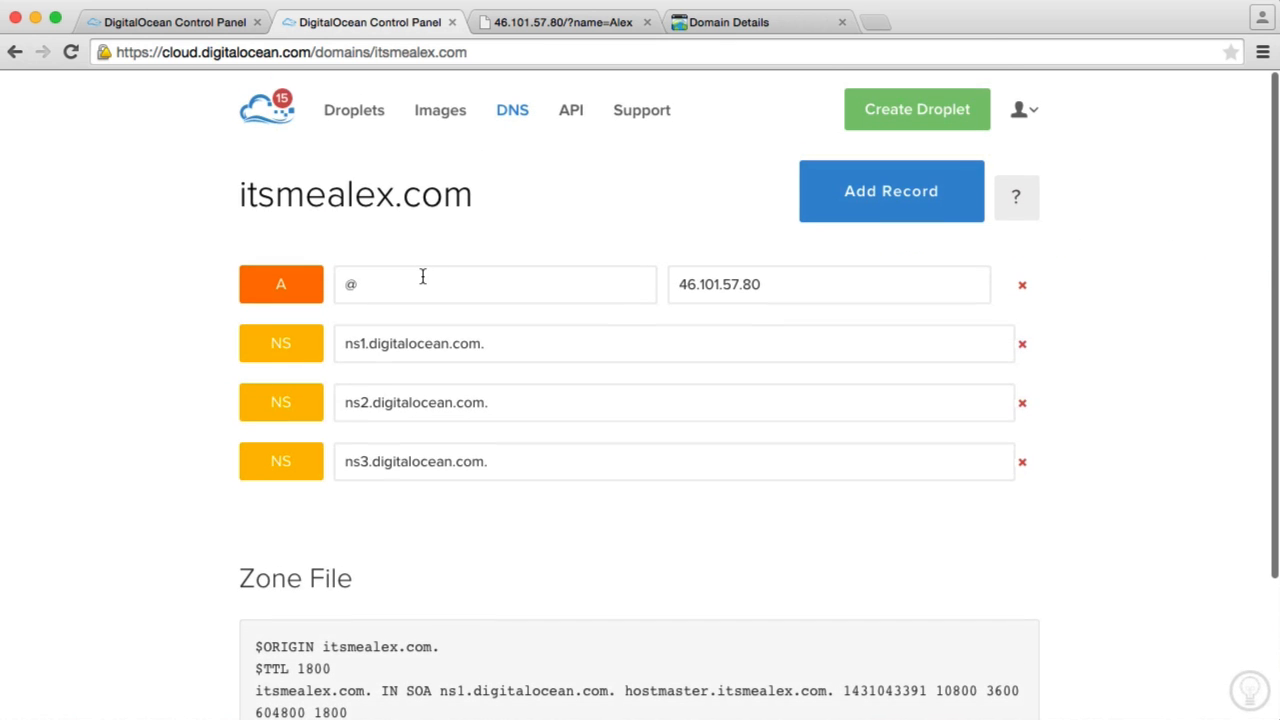
{"action": "left_click", "coordinate": [496, 284]}
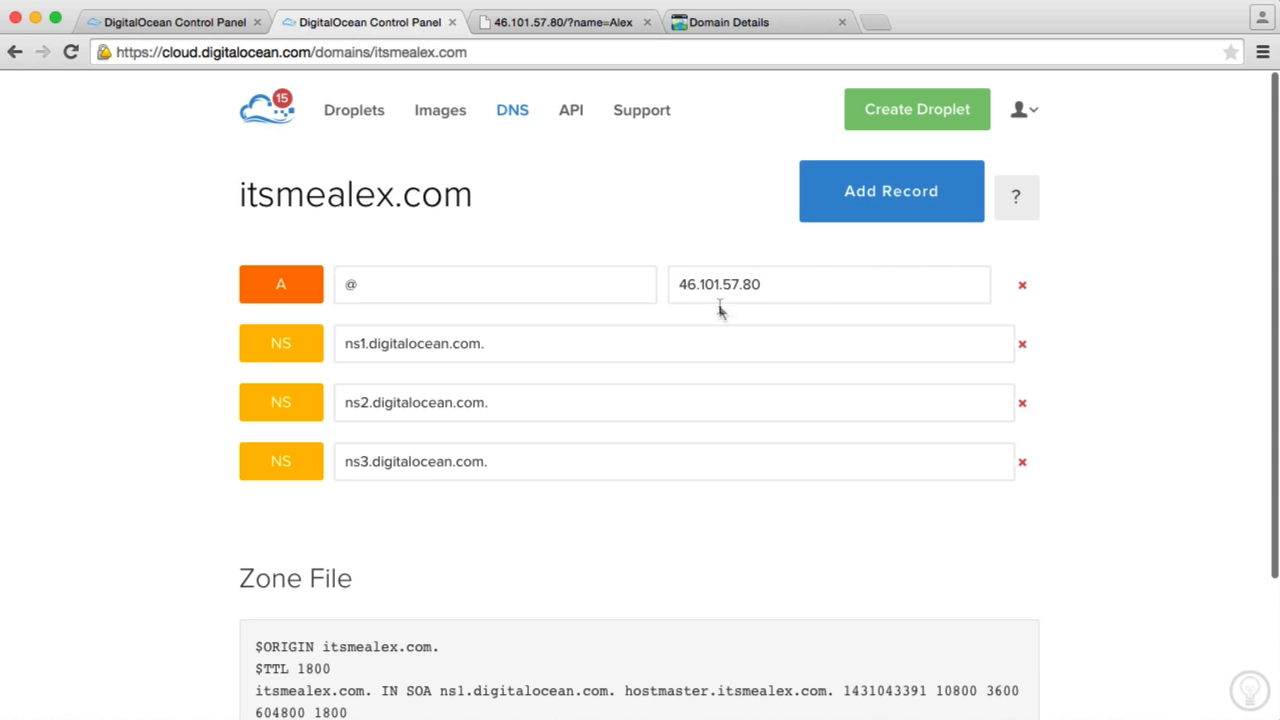
{"action": "left_click", "coordinate": [676, 344]}
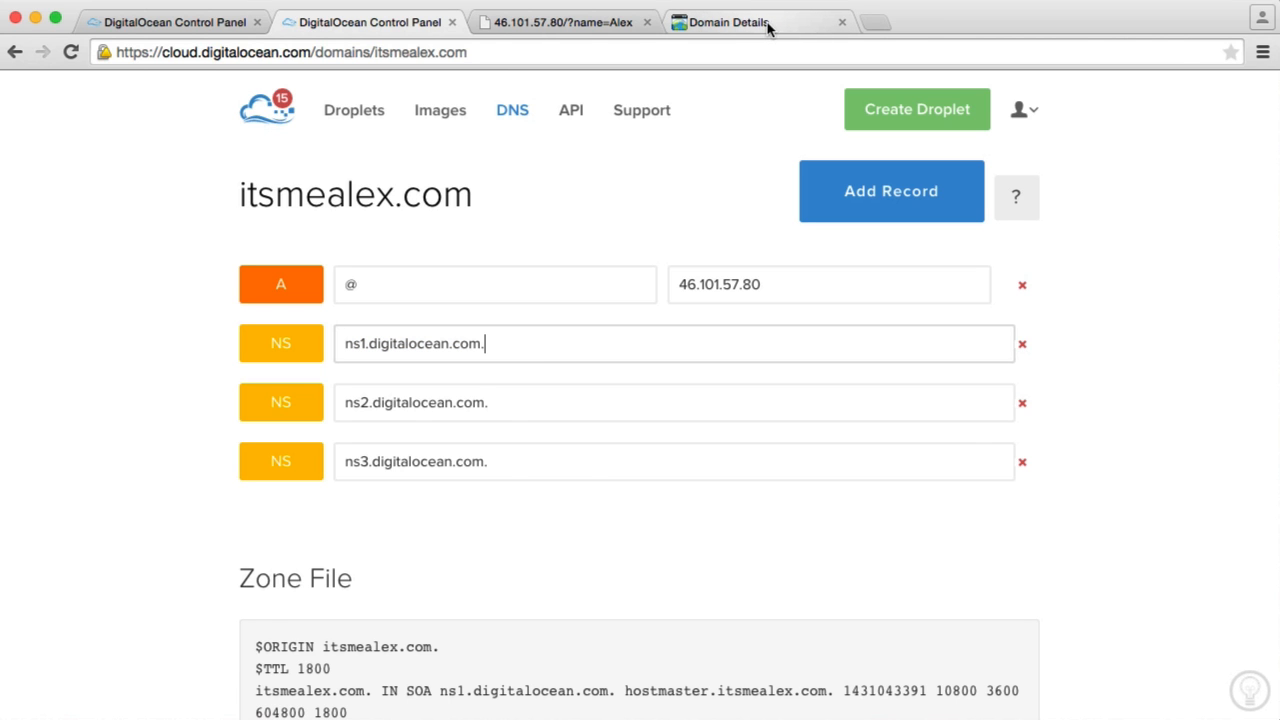
Review the ns1–ns3.digitalocean.com NS records, then return to the GoDaddy domain details.
{"action": "left_click", "coordinate": [728, 22]}
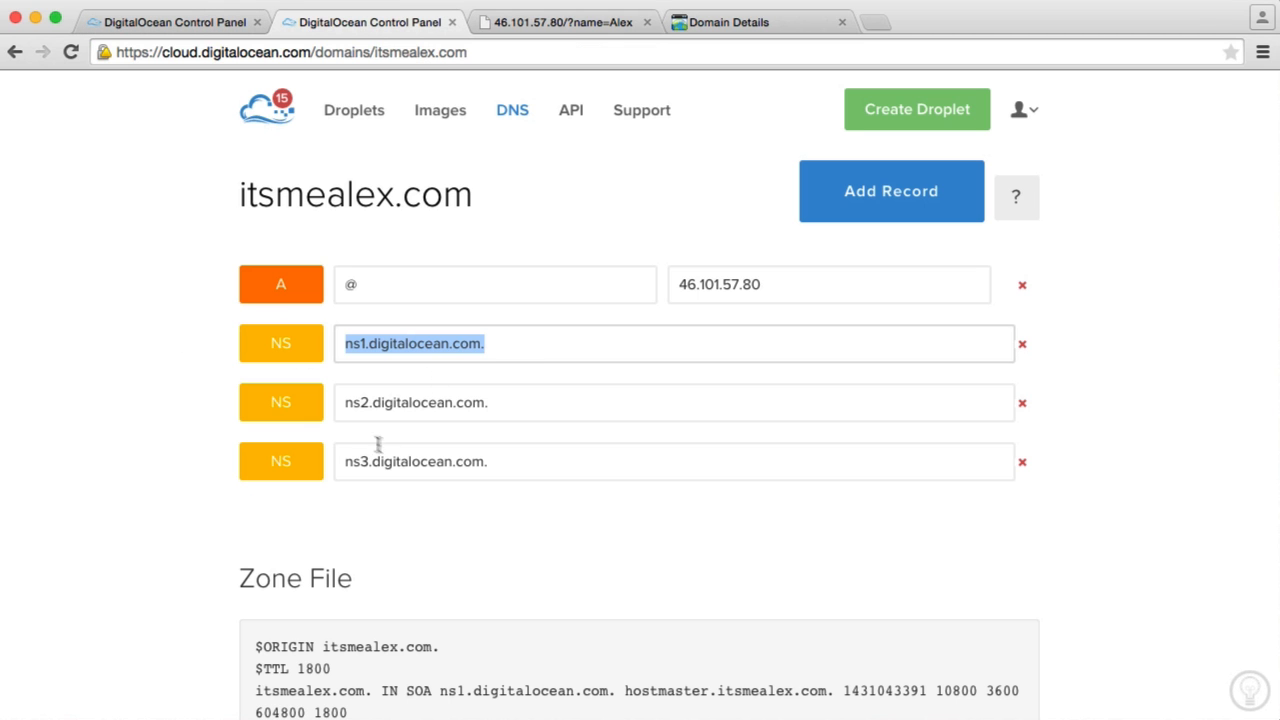
{"action": "left_click", "coordinate": [484, 344]}
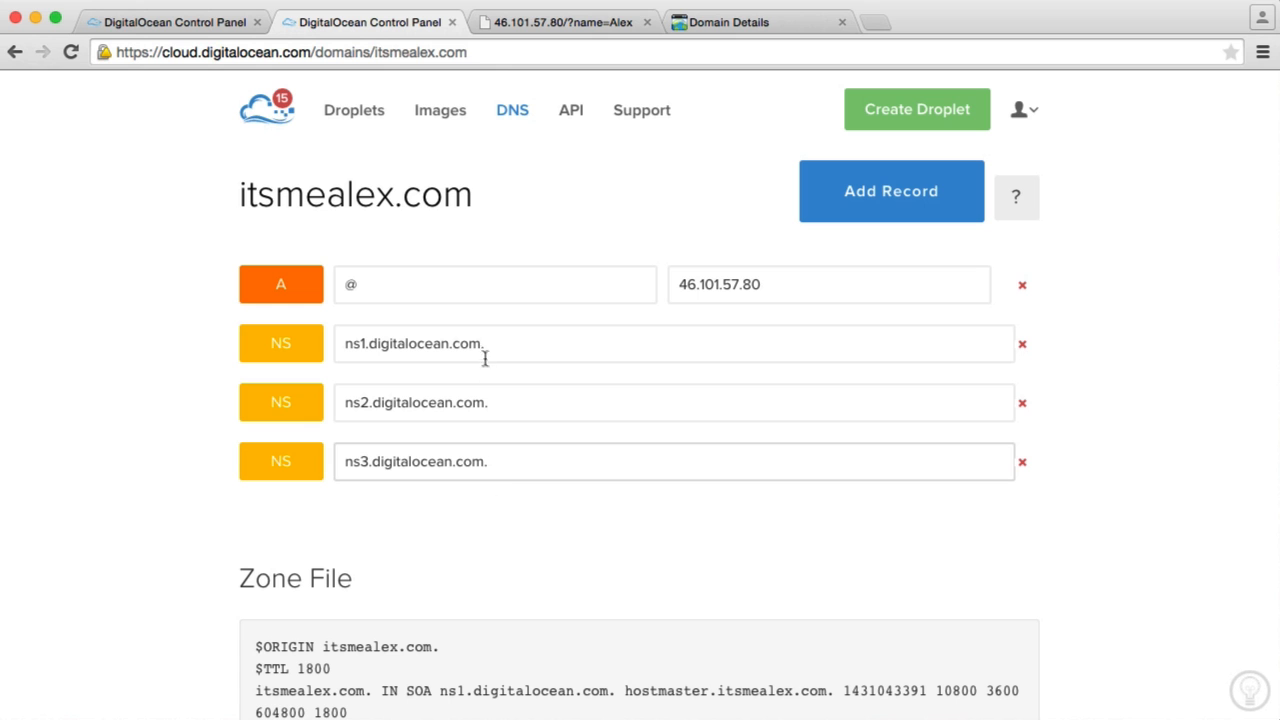
{"action": "left_click", "coordinate": [728, 22]}
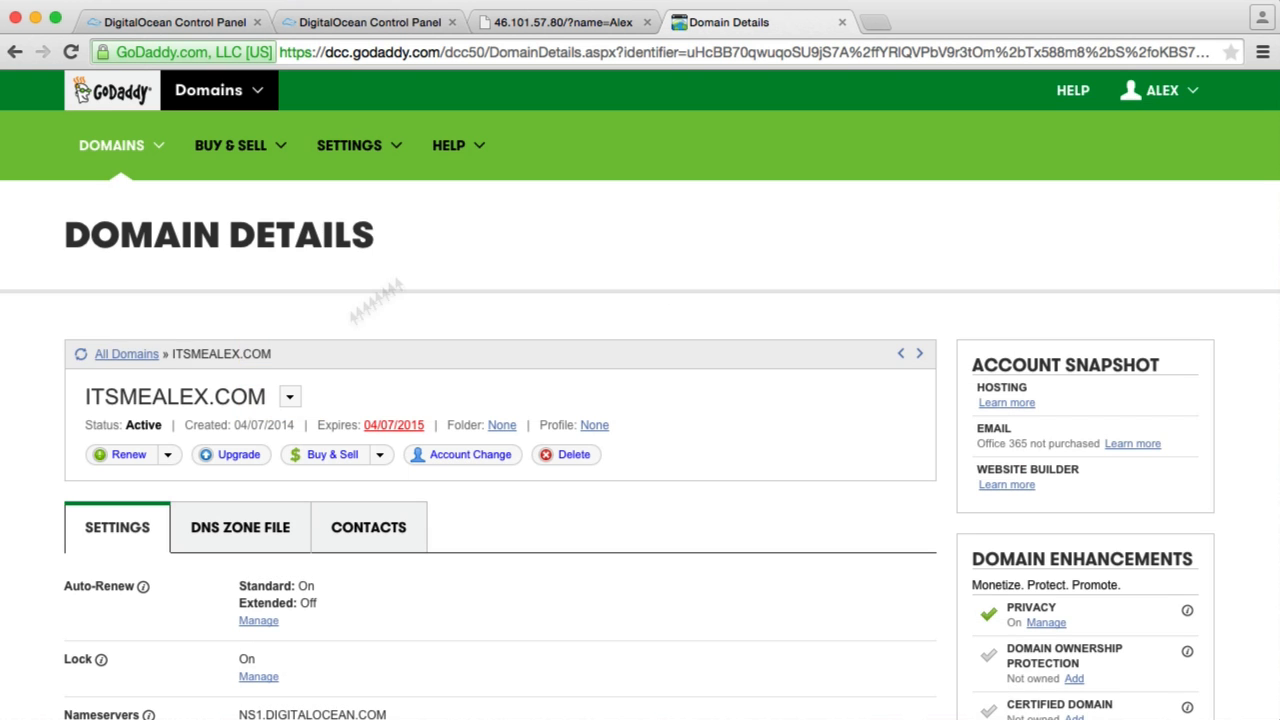
Confirm GoDaddy nameservers for ITSMEALEX.COM are NS1–NS3.DIGITALOCEAN.COM, leaving them unchanged.
{"action": "scroll", "scroll_direction": "down", "scroll_amount": 3}
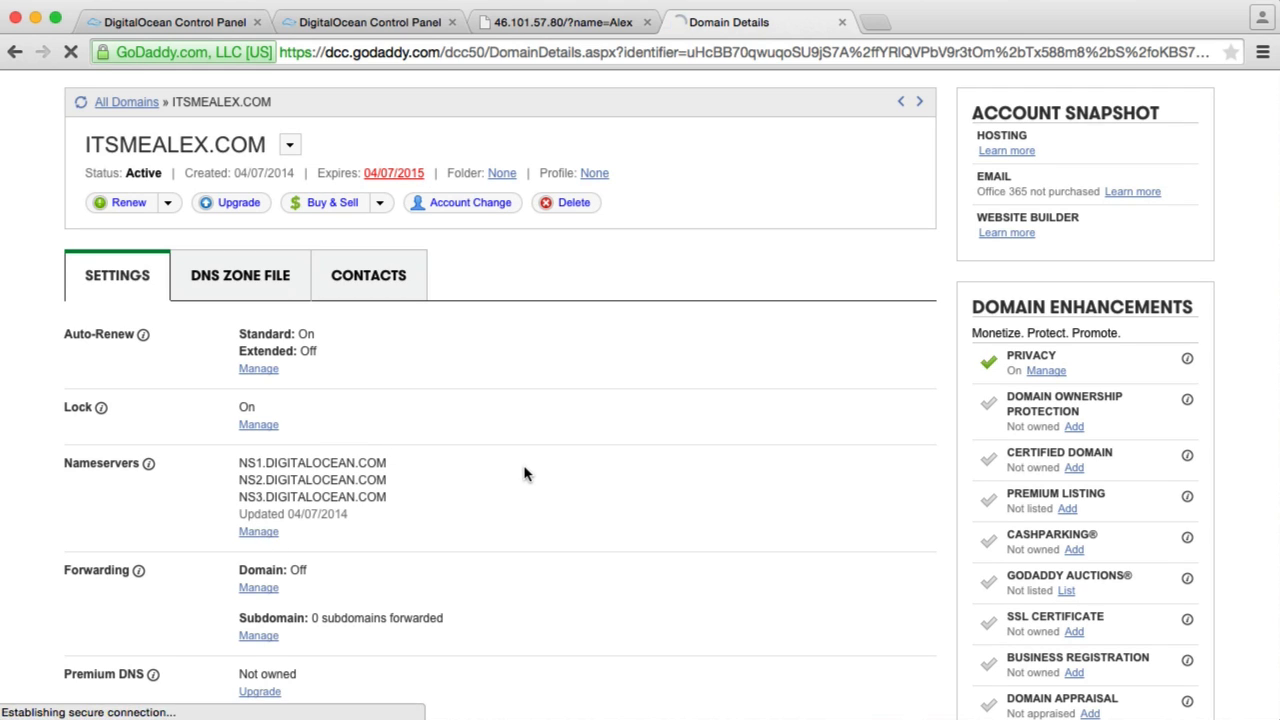
{"action": "left_click", "coordinate": [258, 532]}
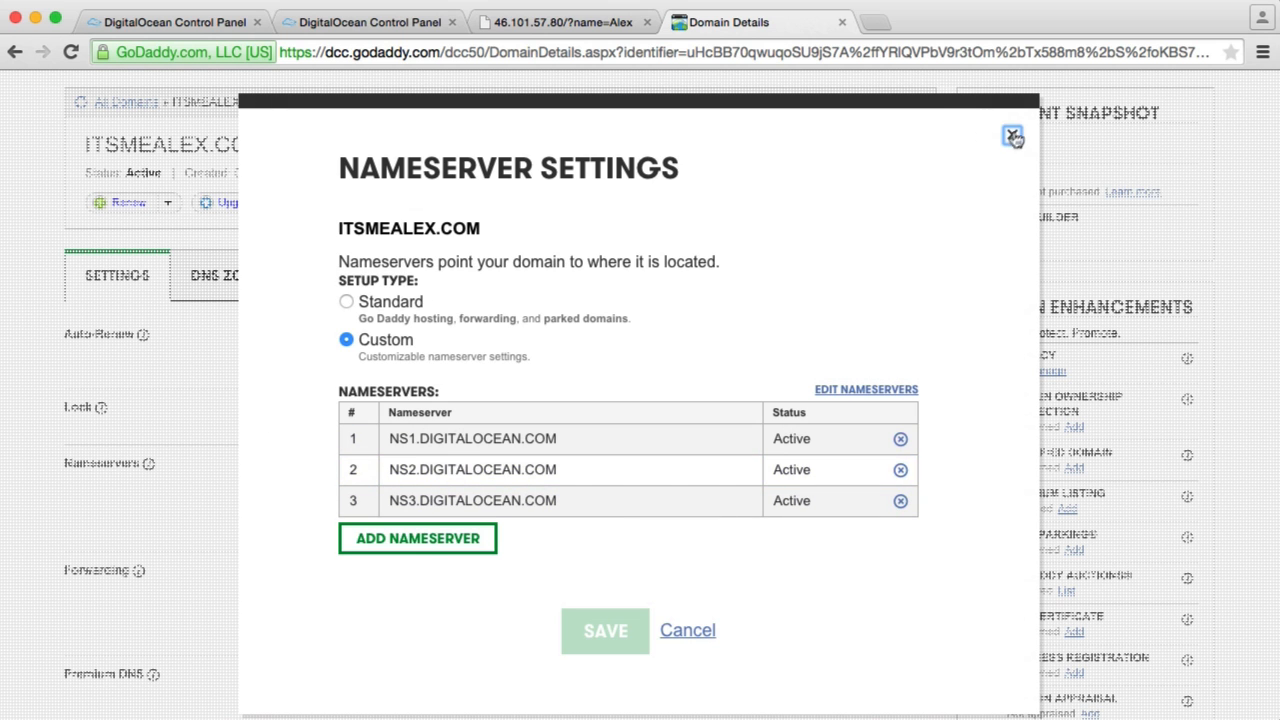
{"action": "left_click", "coordinate": [1012, 136]}
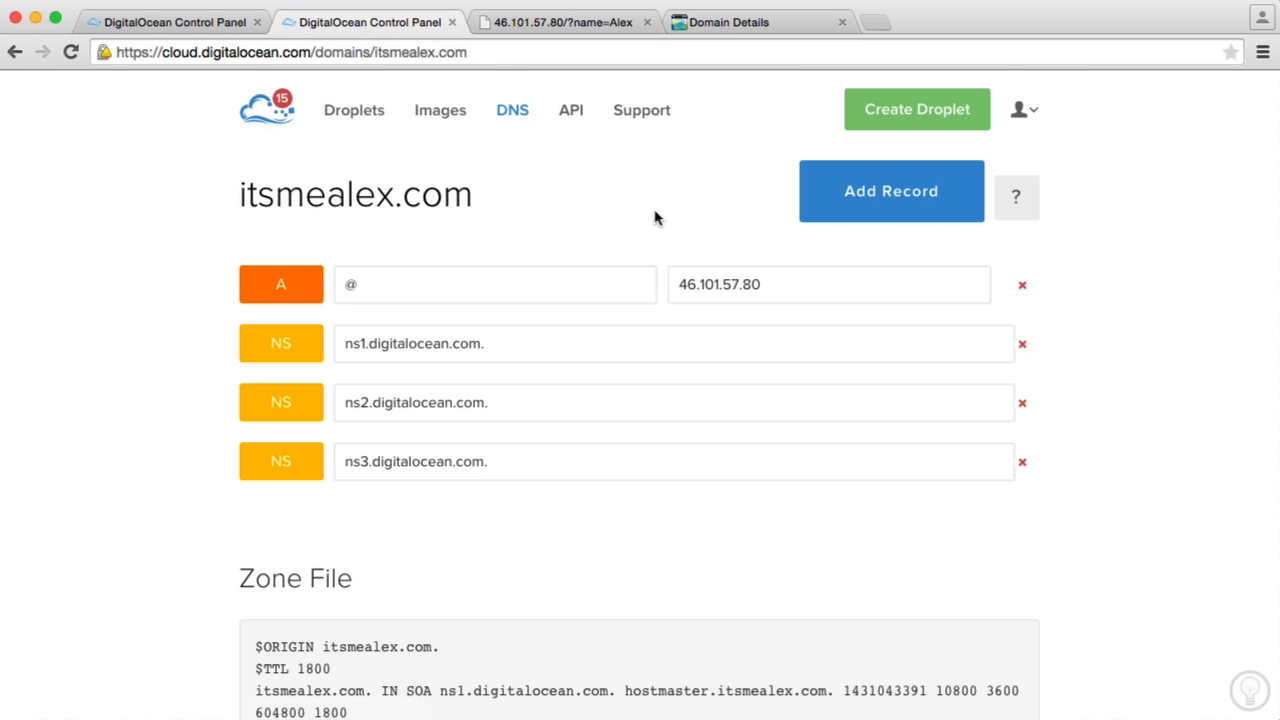
Load itsmealex.com/?name=Alex in the browser to show the Hello Alex page via the domain.
{"action": "left_click", "coordinate": [560, 22]}
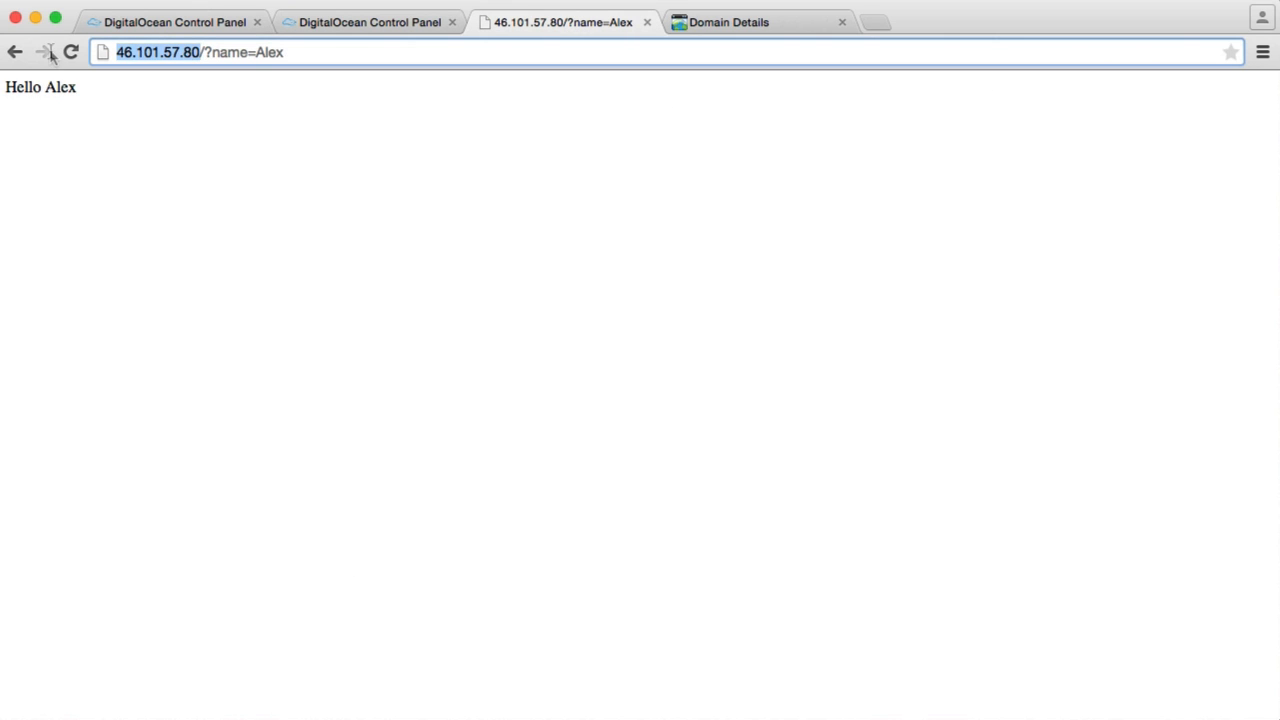
{"action": "type", "text": "itsmealex"}
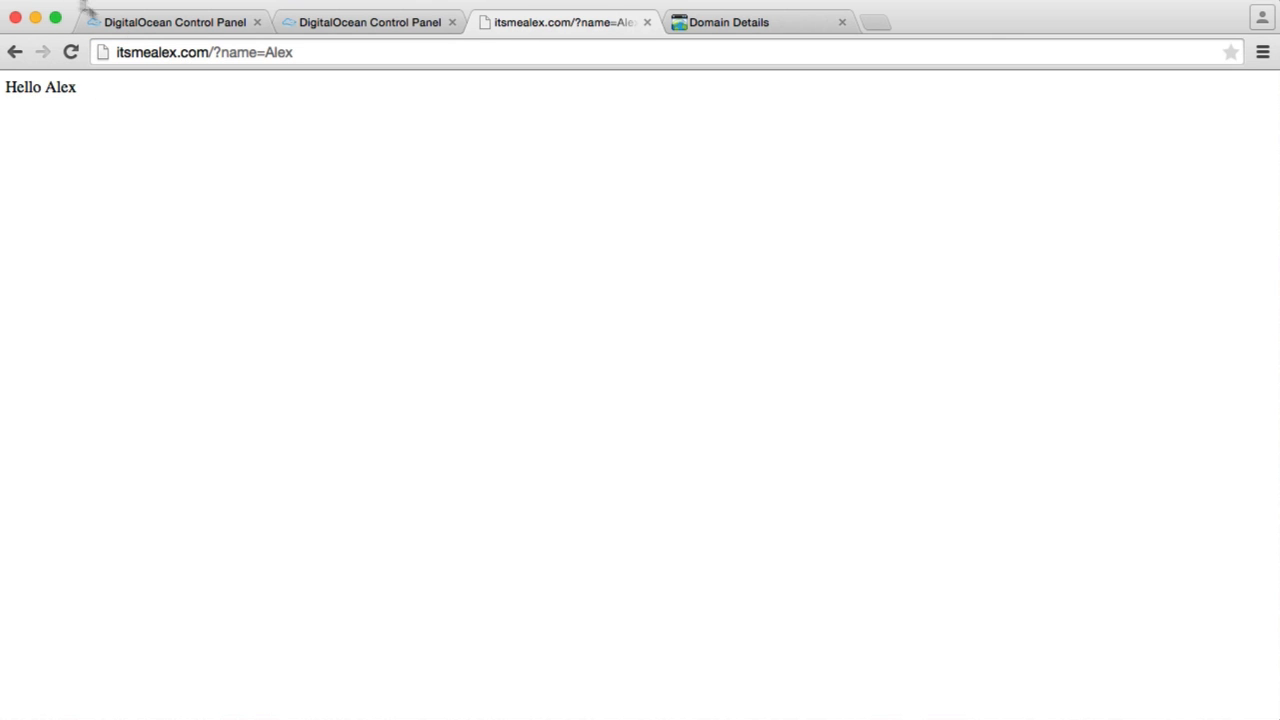
{"action": "mouse_move", "coordinate": [250, 140]}
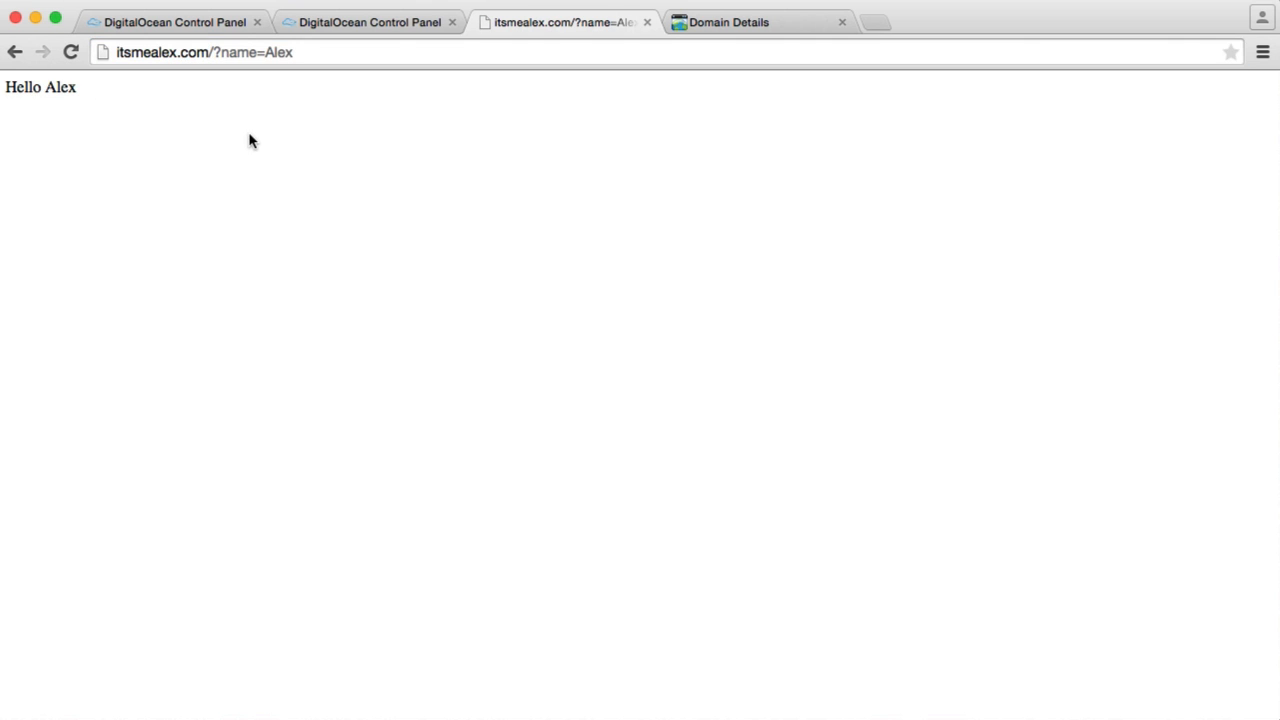
{"action": "mouse_move", "coordinate": [124, 158]}
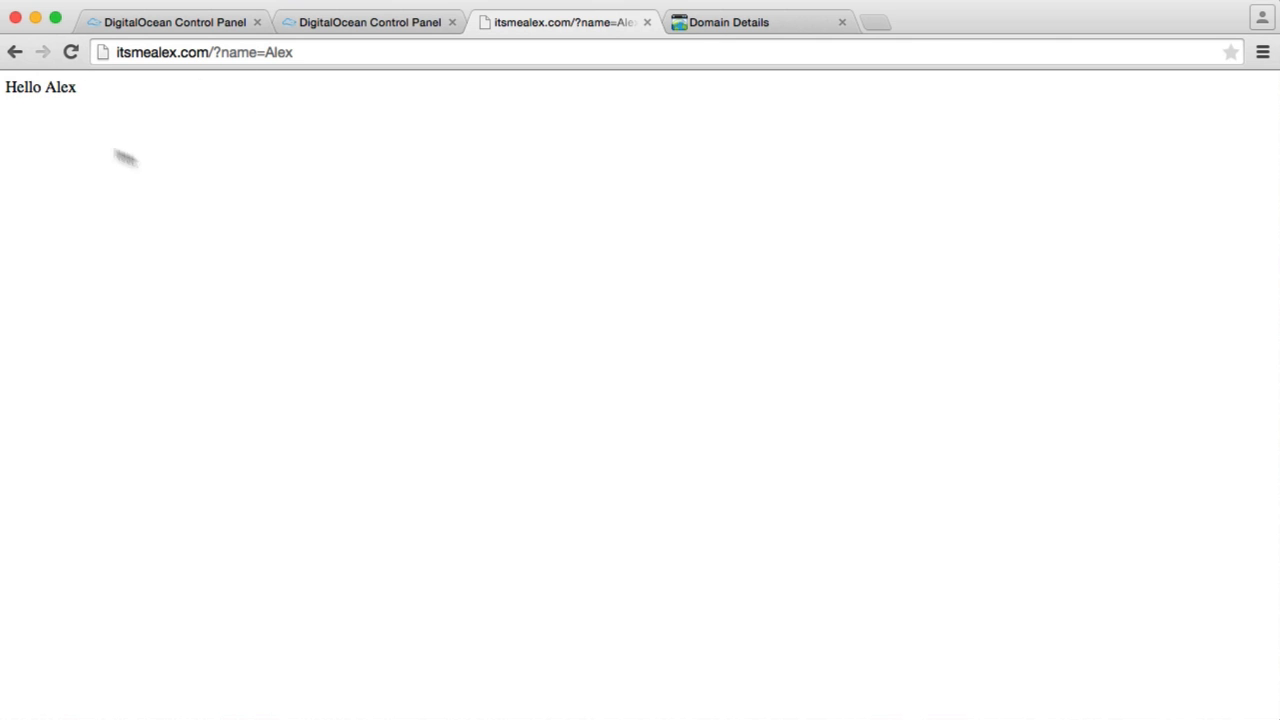
{"action": "mouse_move", "coordinate": [266, 136]}
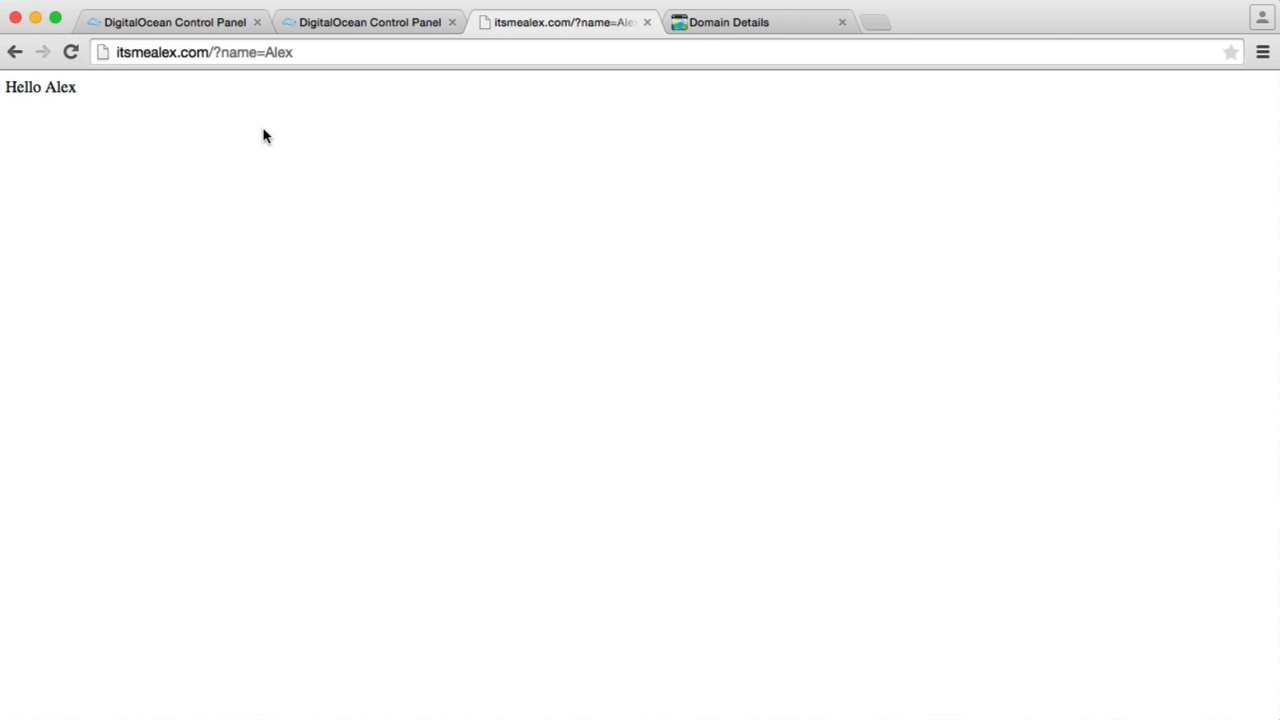